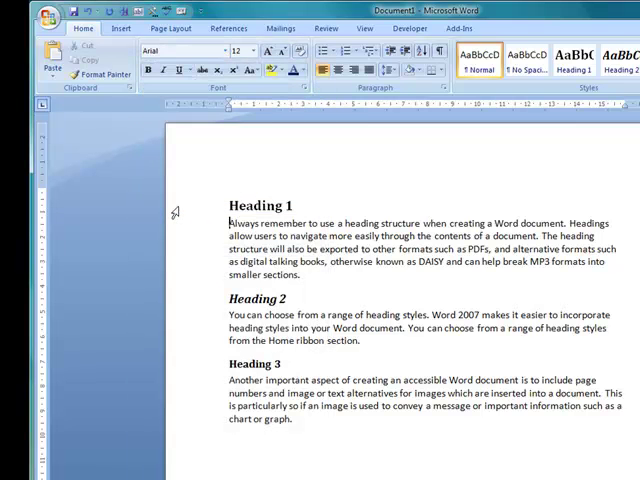
Reformat the first paragraph under Heading 1 to Arial 12 with 1.5 line spacing.
drag(228, 222, 300, 272)
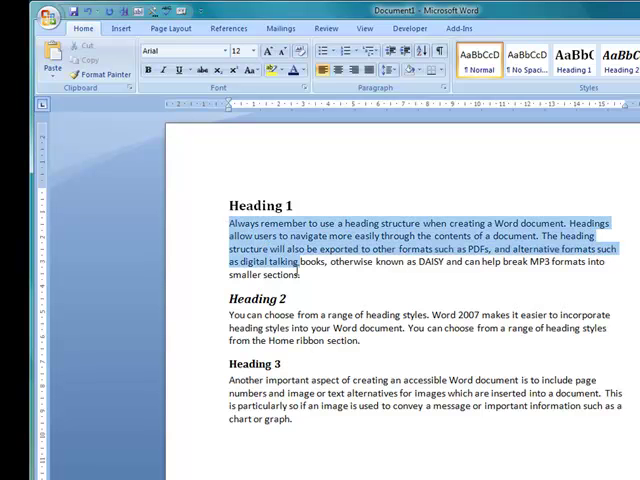
click(196, 52)
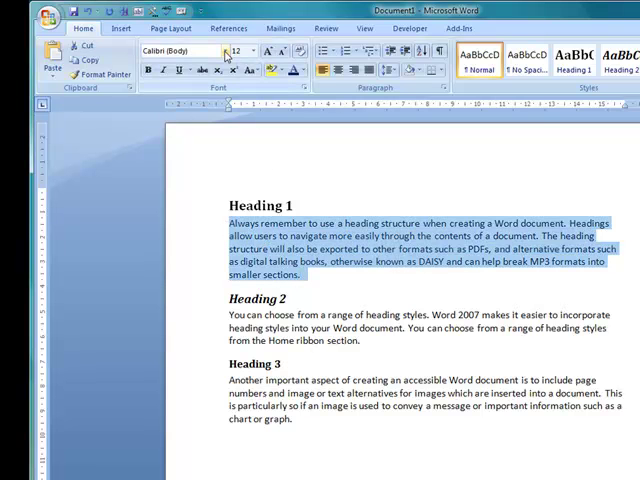
click(184, 52)
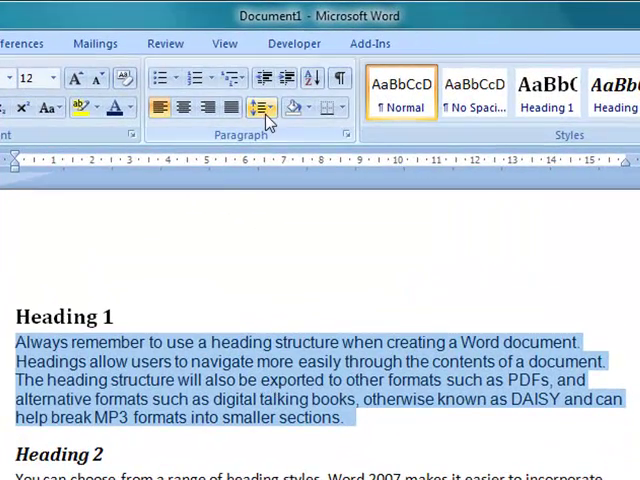
click(262, 108)
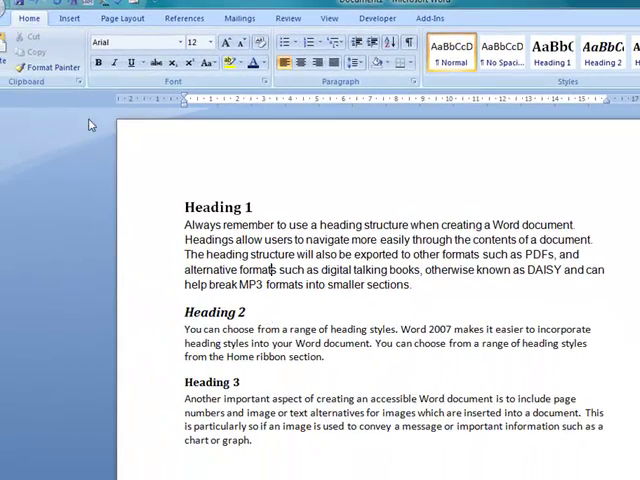
Copy the first paragraph's Arial, 1.5-spaced formatting onto the Heading 2 paragraph with Format Painter.
click(44, 68)
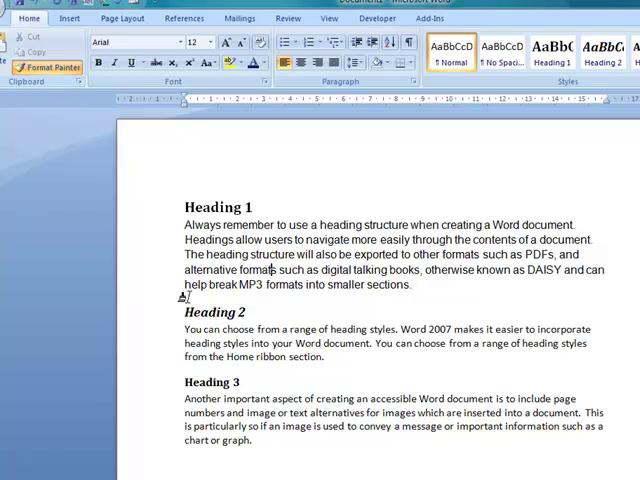
drag(184, 328, 338, 356)
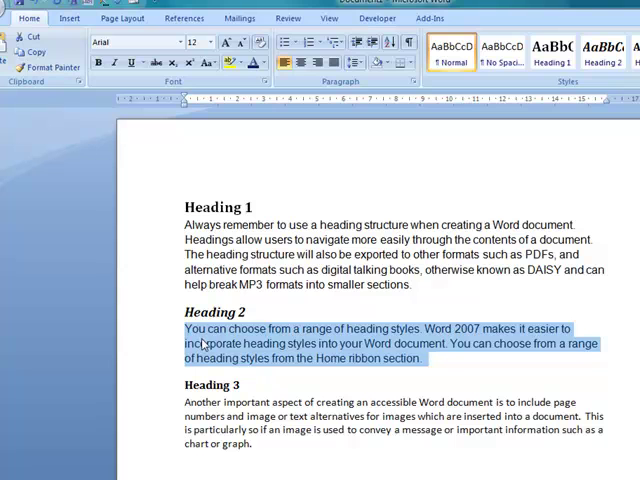
click(48, 66)
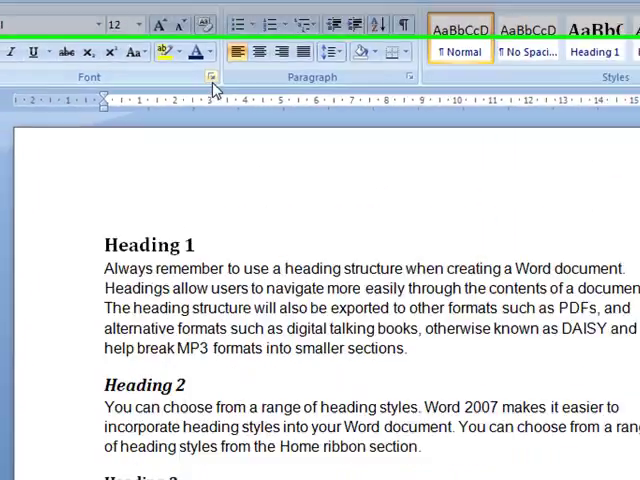
Set Arial 12 as the default font for new documents in the Normal template.
click(212, 76)
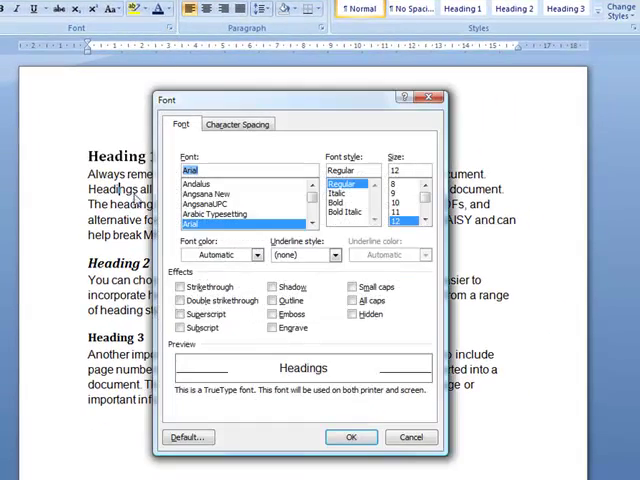
mouse_move(330, 256)
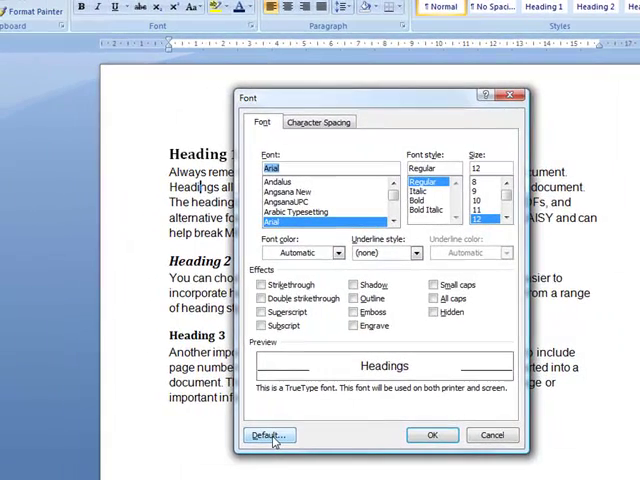
click(268, 436)
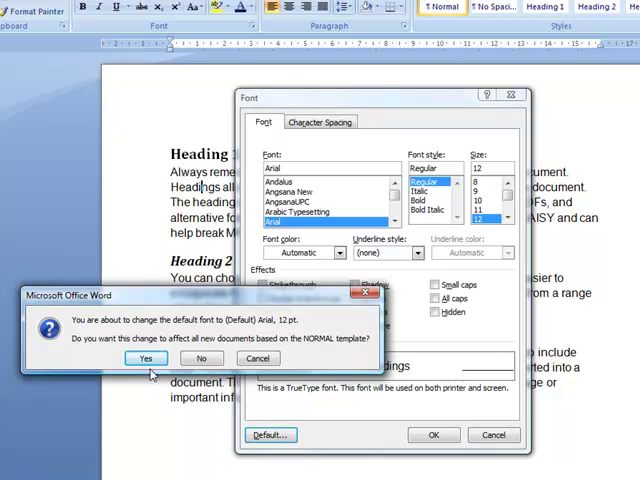
click(148, 358)
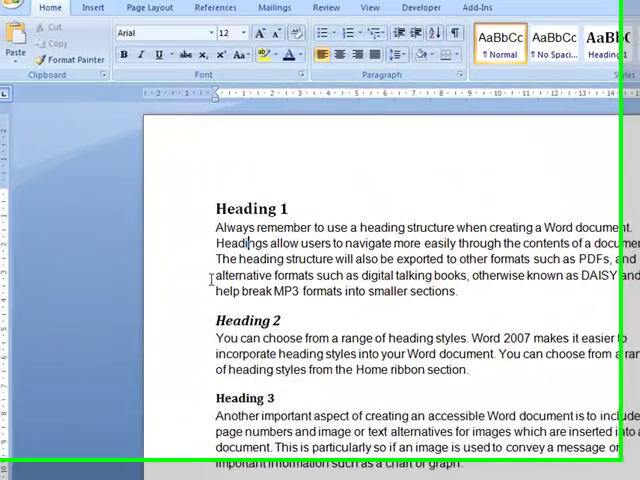
Create a new blank document to confirm it starts in Arial 12.
click(22, 16)
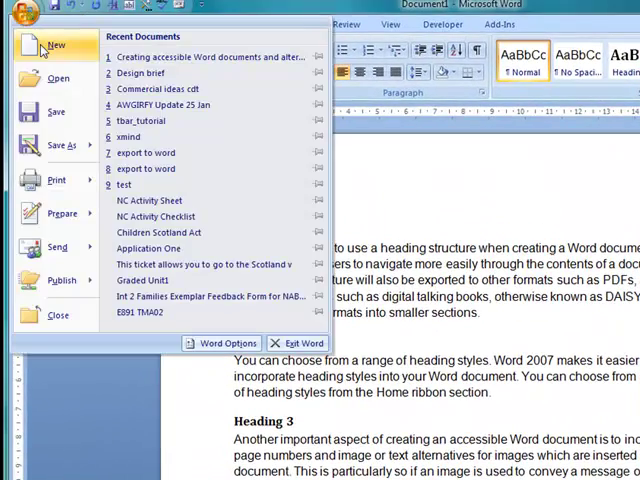
click(56, 44)
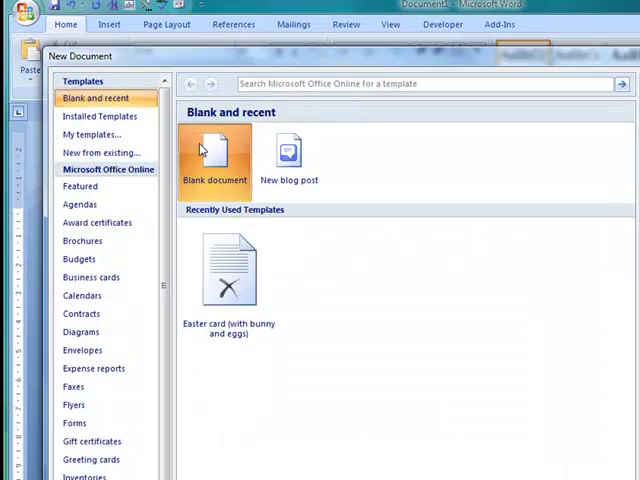
double_click(214, 156)
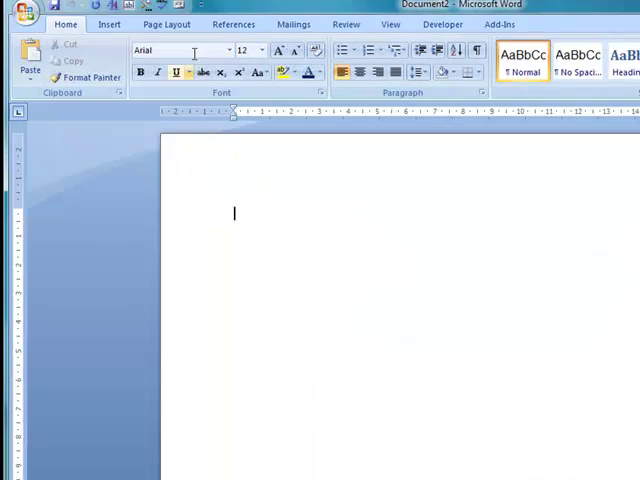